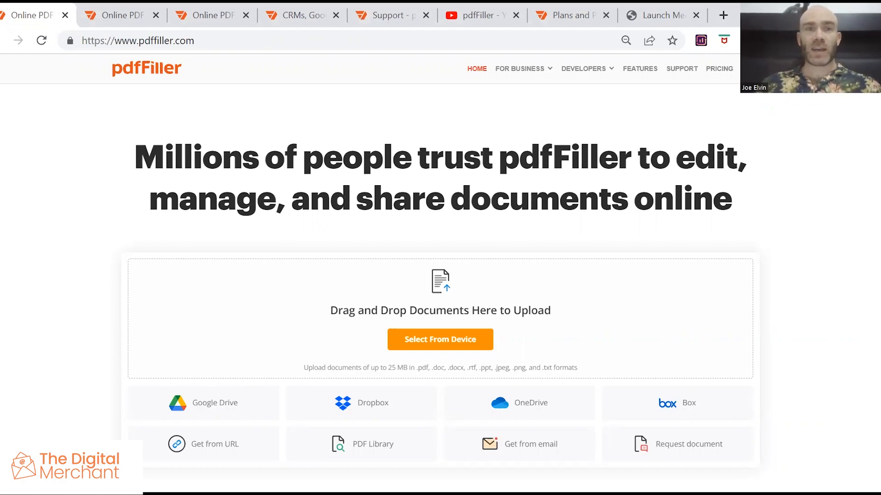
mouse_move(31, 14)
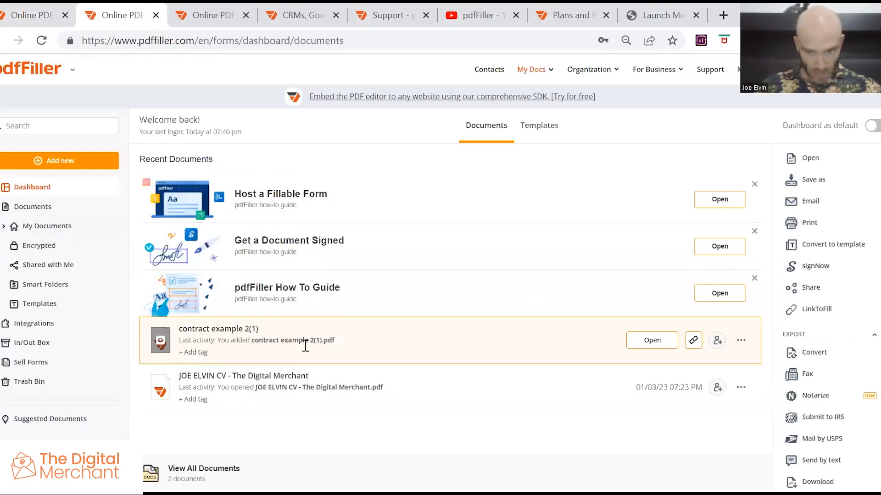
- Open the CV from Recent Documents in the pdfFiller editor
left_click(651, 387)
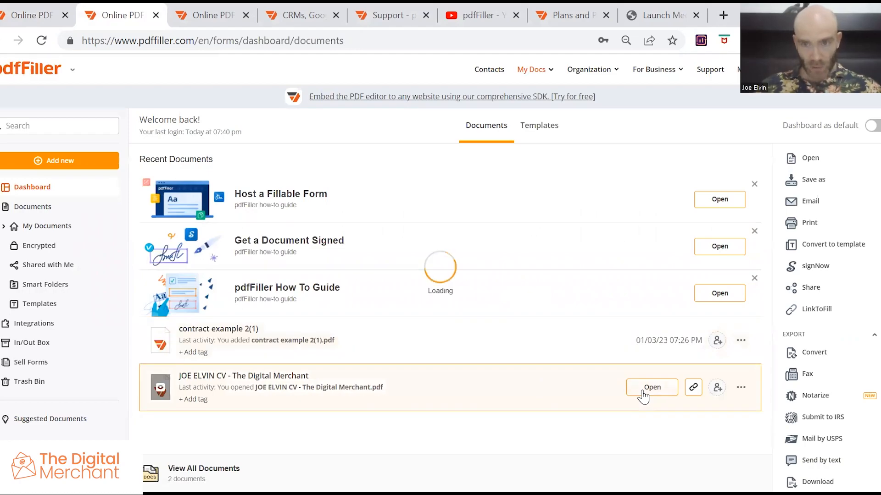
left_click(651, 387)
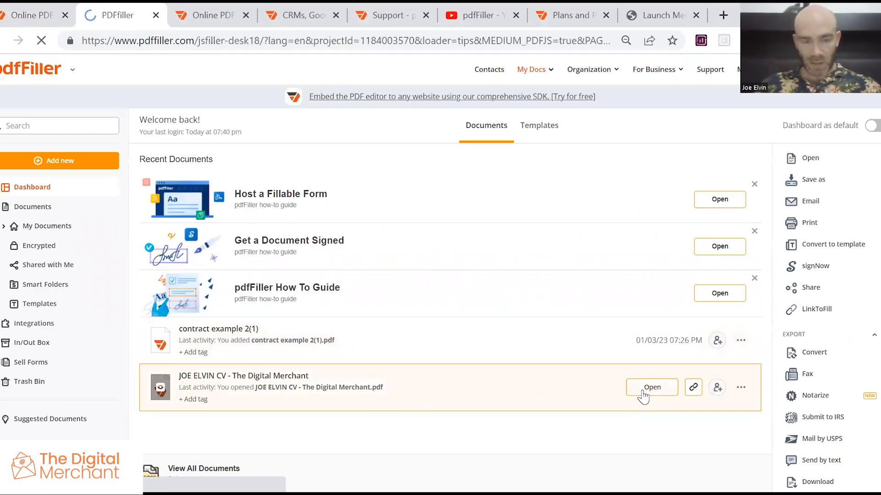
left_click(651, 387)
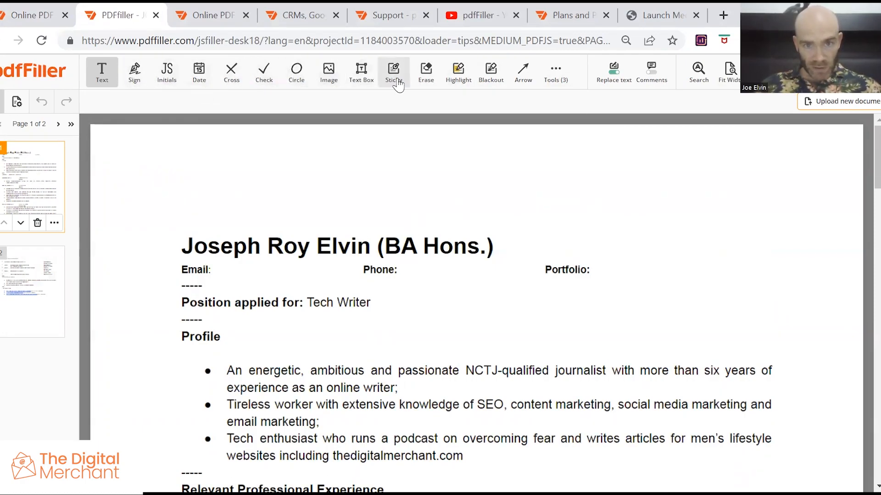
left_click(425, 72)
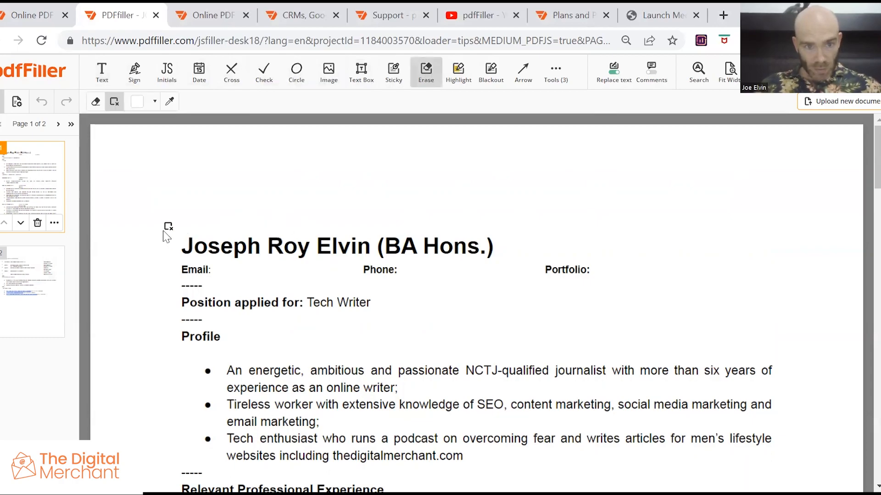
mouse_move(176, 251)
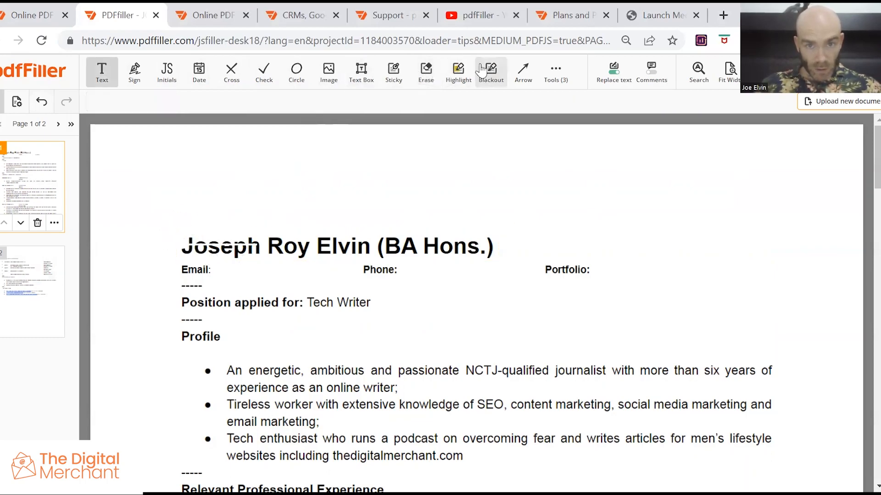
left_click(425, 72)
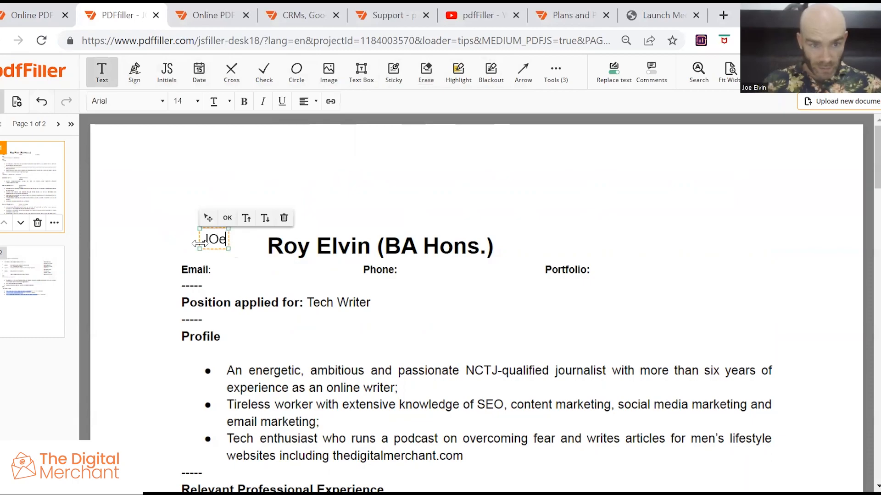
key("Backspace")
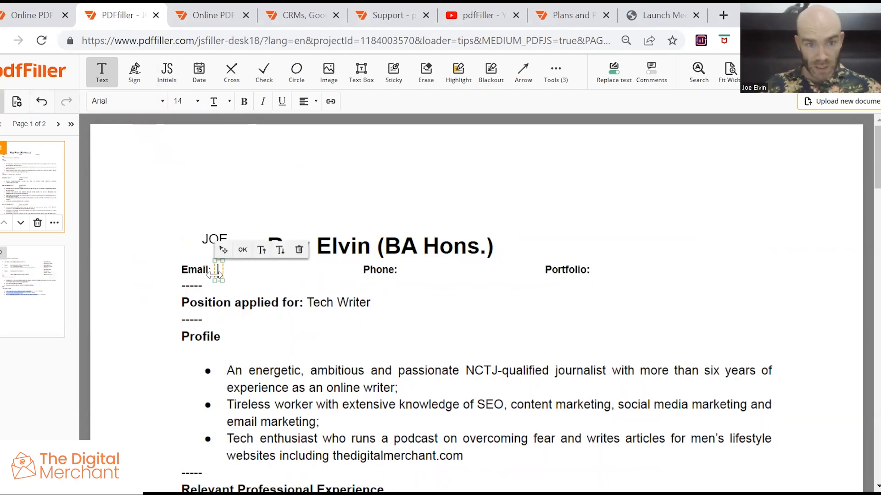
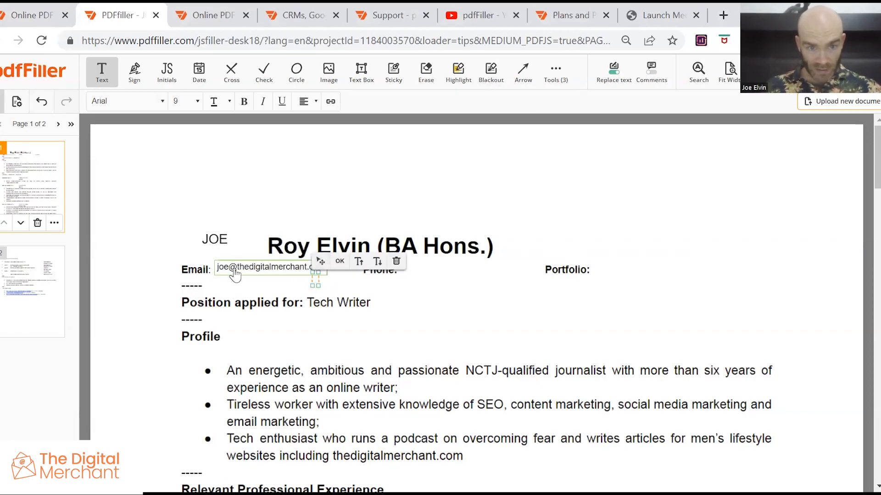
double_click(253, 267)
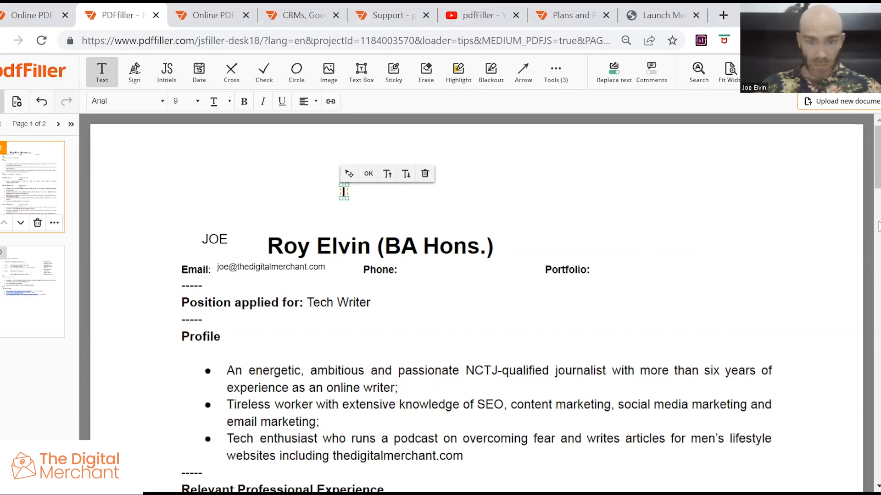
mouse_move(815, 245)
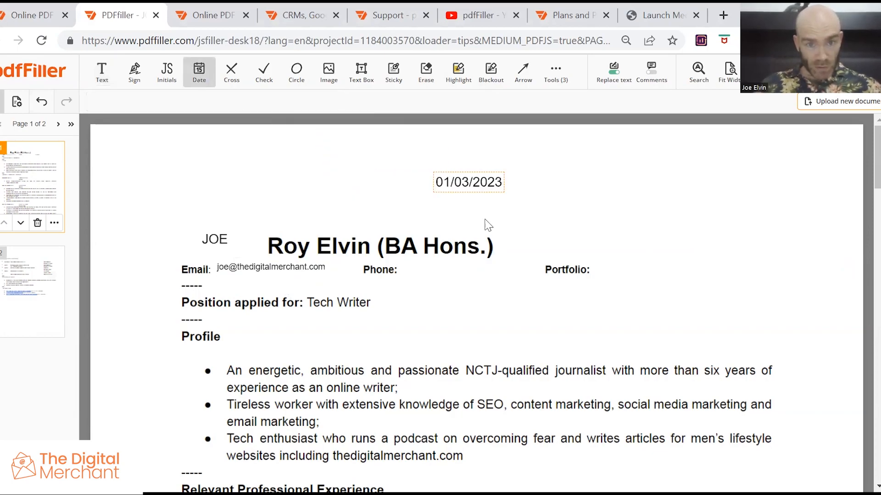
- Place the 01/03/2023 date stamp right of the CV heading and bring up signature options
left_click_drag(468, 182, 778, 229)
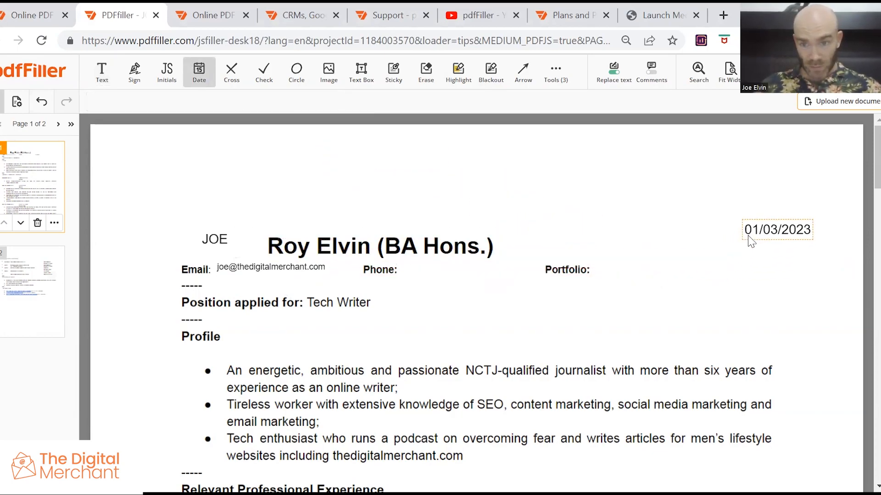
left_click(777, 229)
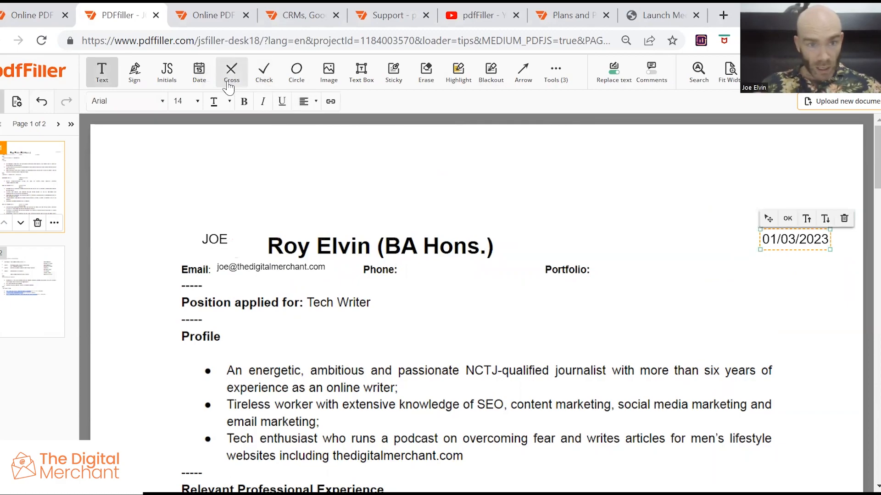
left_click(134, 72)
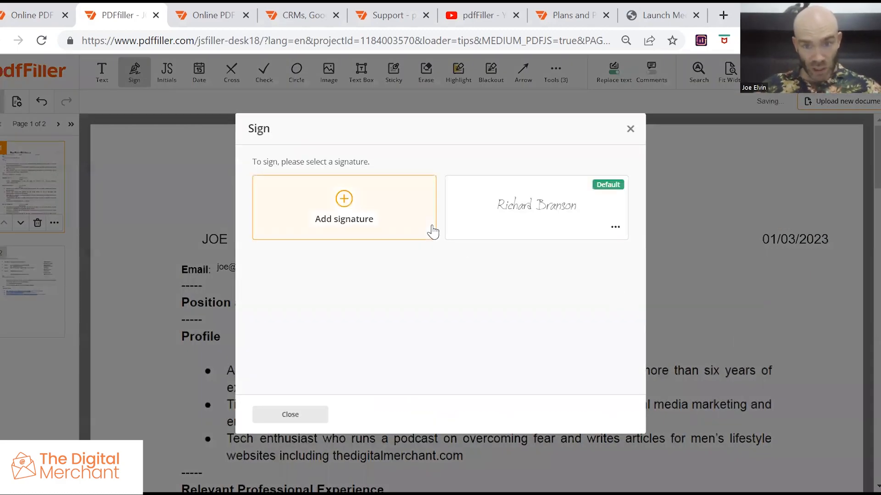
- Apply the default signature, then start creating a new typed signature instead
left_click(535, 207)
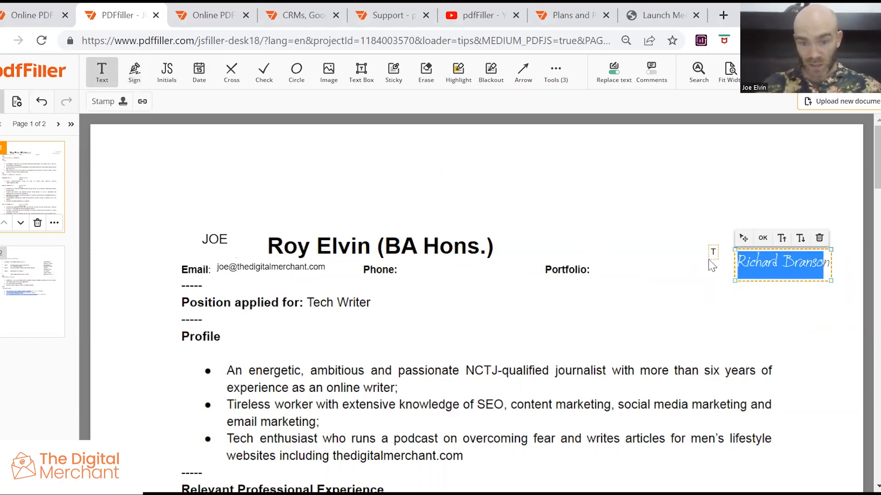
left_click(133, 72)
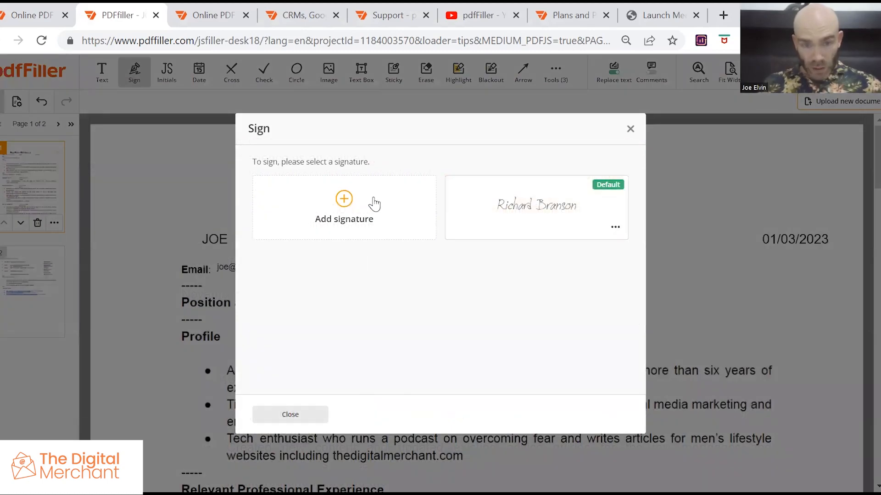
left_click(343, 208)
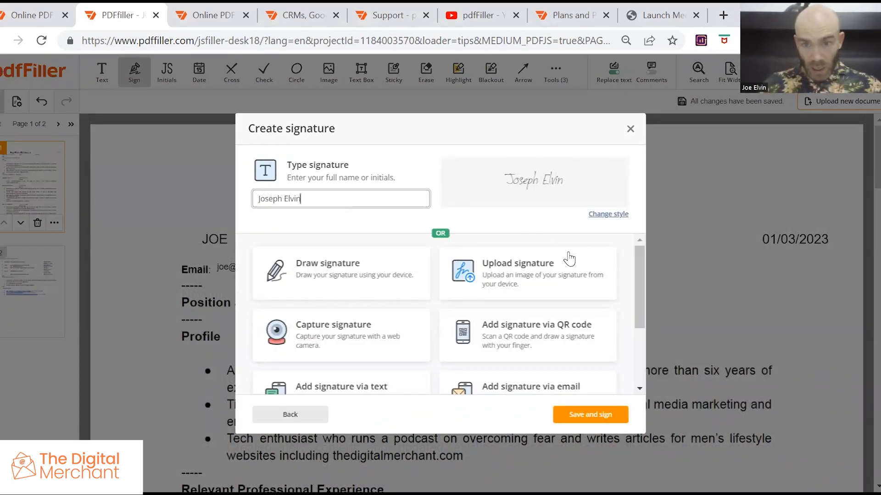
scroll("down", 3)
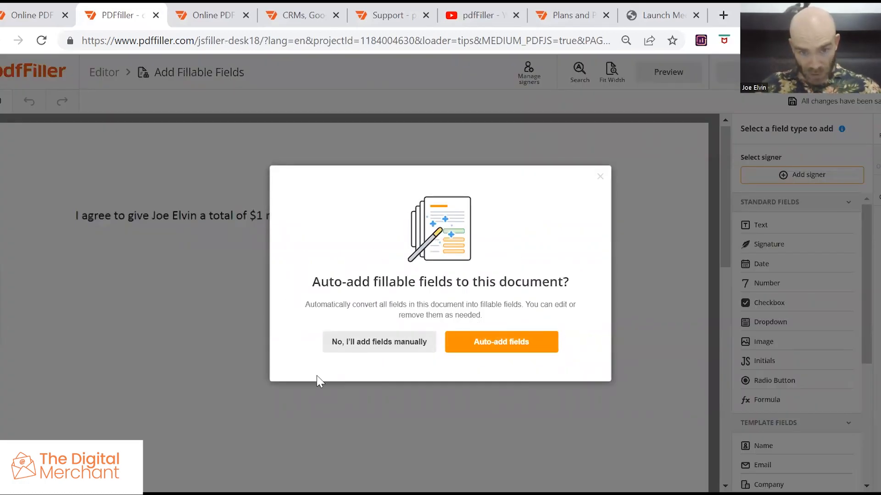
- Decline automatic field detection and place a Signature field below the agreement sentence
left_click(380, 342)
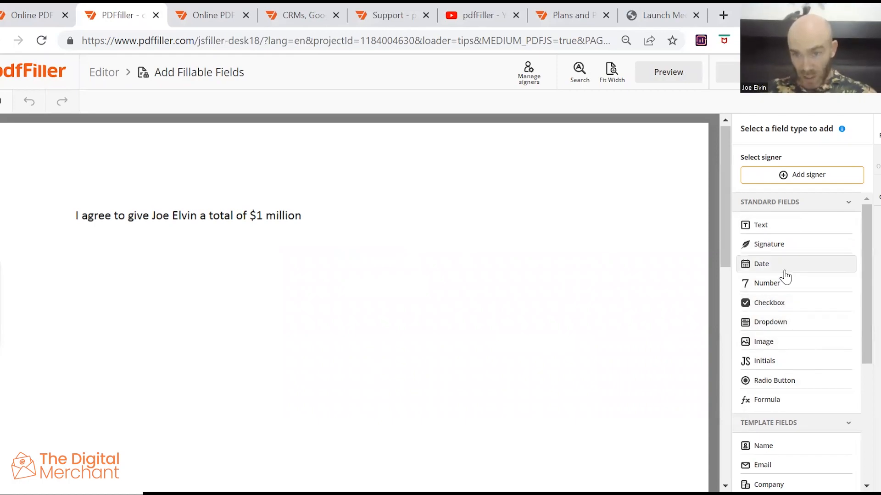
mouse_move(786, 228)
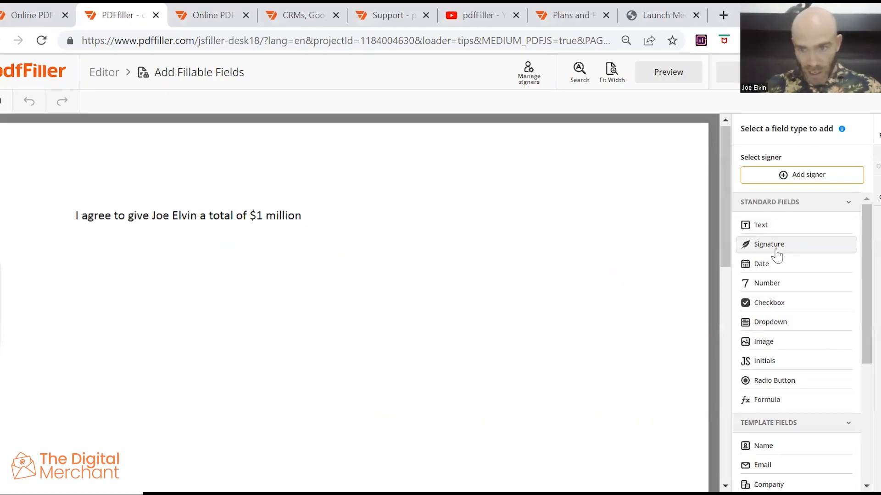
left_click(768, 244)
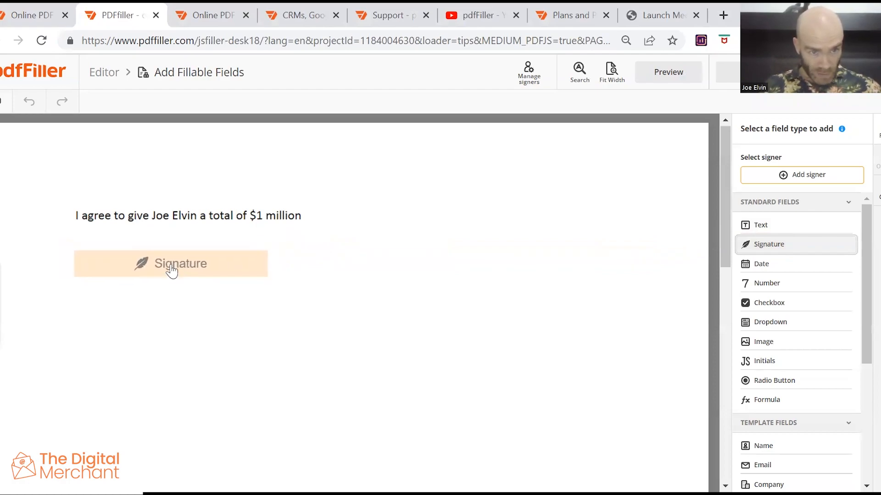
left_click(170, 263)
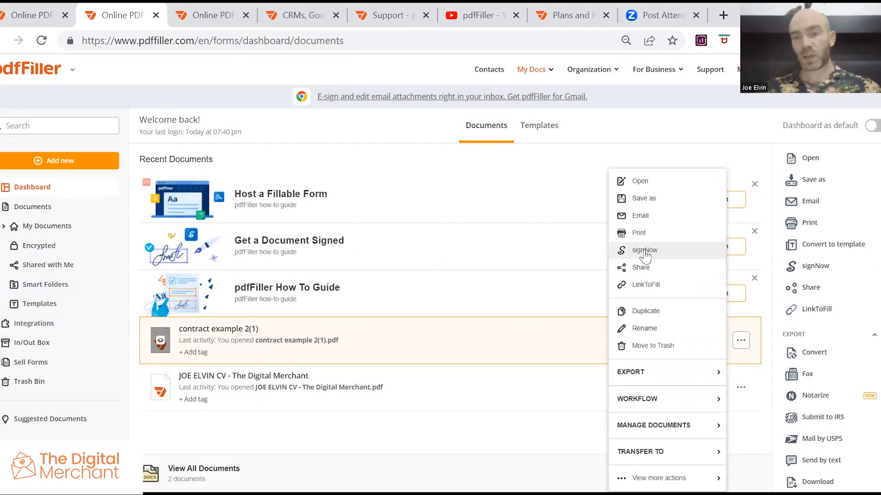
- Start a signNow invite for another signer, then cancel and discard it
left_click(645, 255)
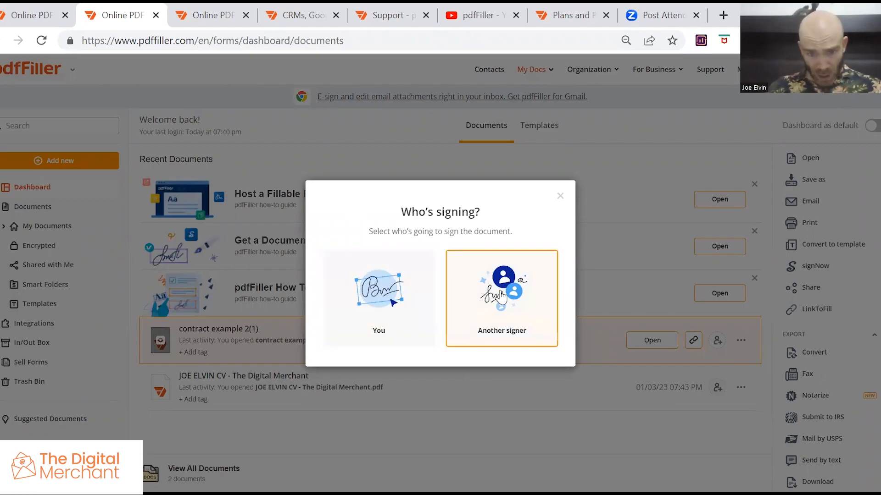
left_click(500, 298)
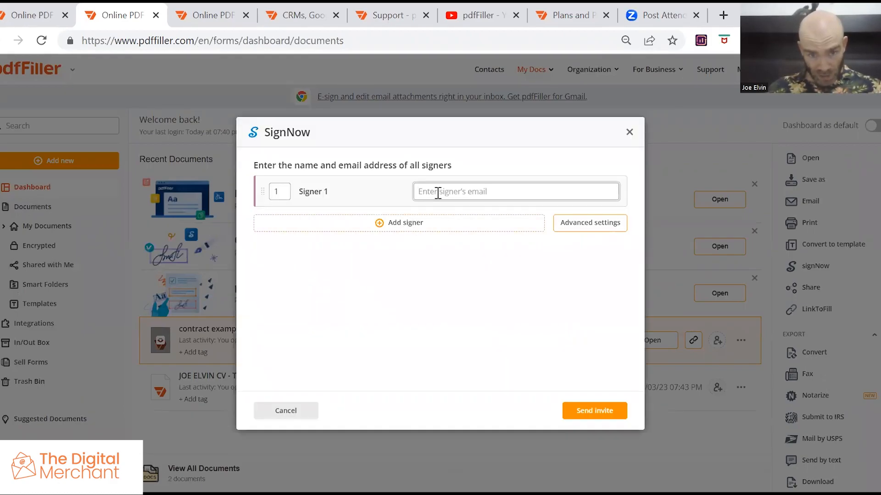
mouse_move(447, 213)
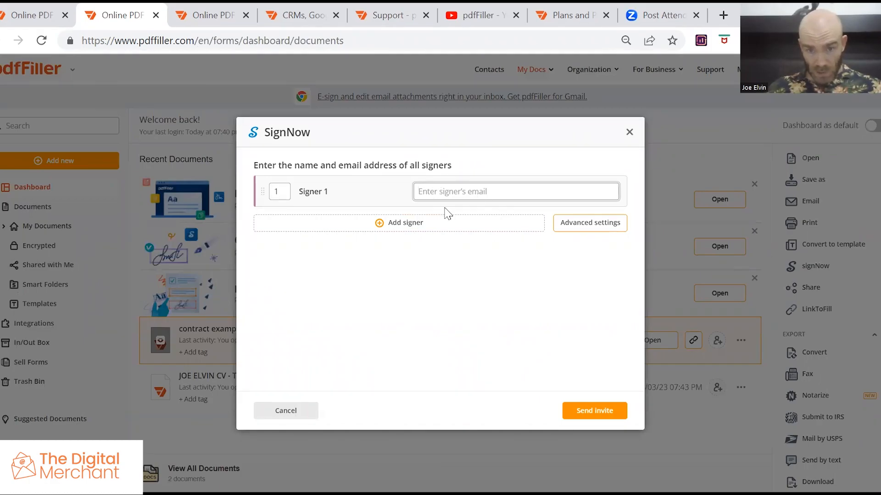
left_click(285, 410)
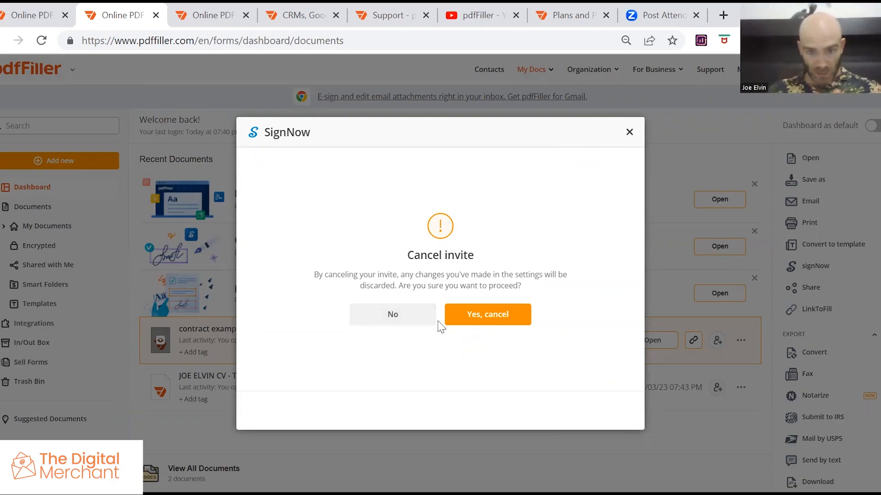
left_click(487, 313)
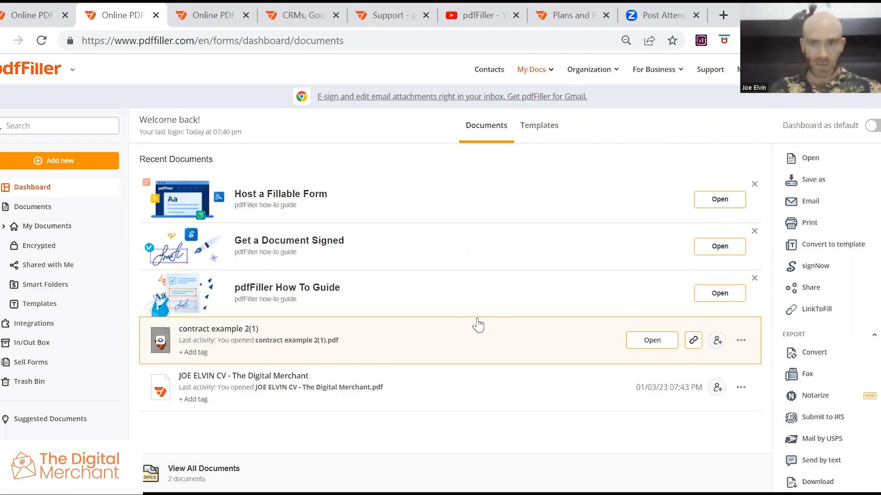
- Show the integrations page and scroll down to the Office 365, Gmail and Google Sheets cards
left_click(210, 15)
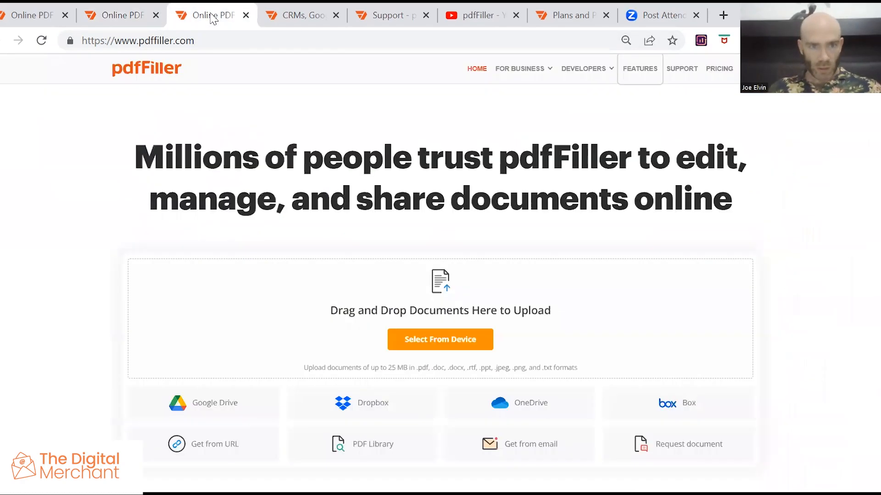
left_click(302, 15)
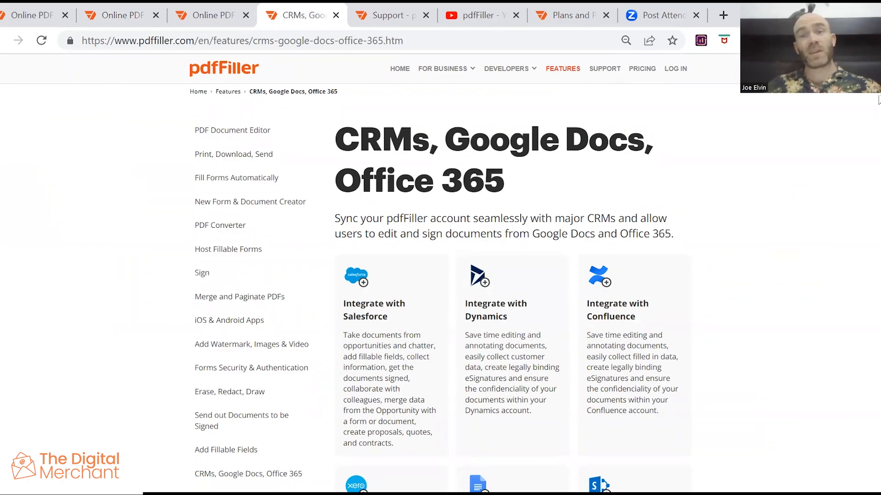
scroll("down", 3)
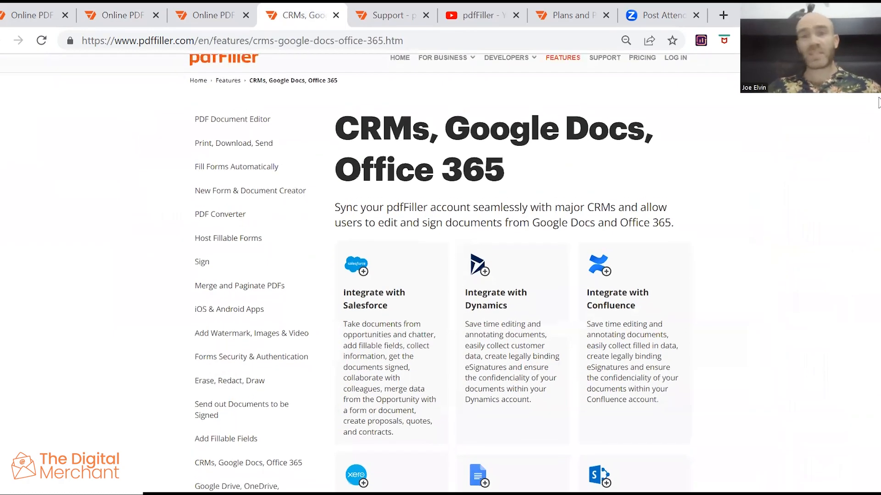
scroll("down", 3)
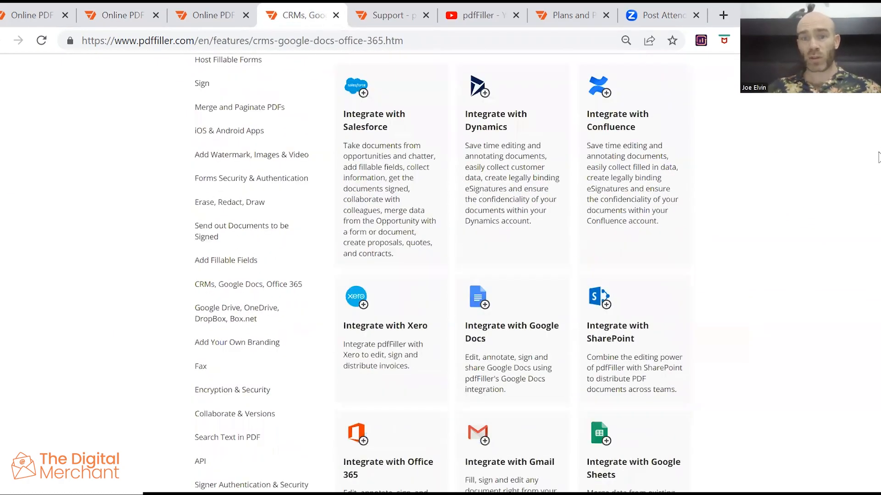
scroll("down", 3)
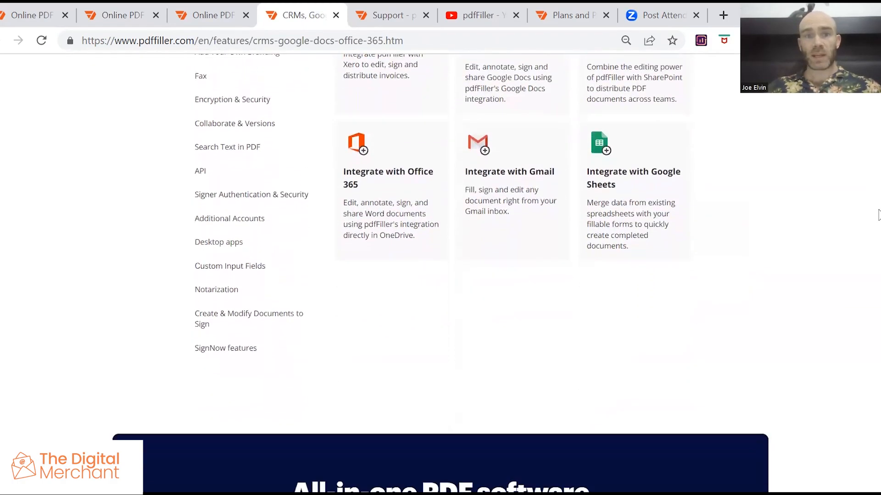
- View the pdfFiller support and help center page, then move to the YouTube videos tab
left_click(388, 15)
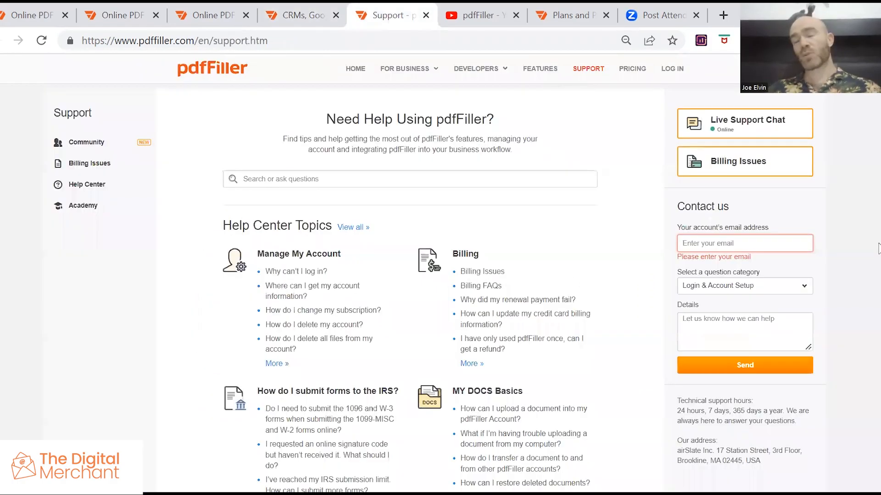
mouse_move(852, 205)
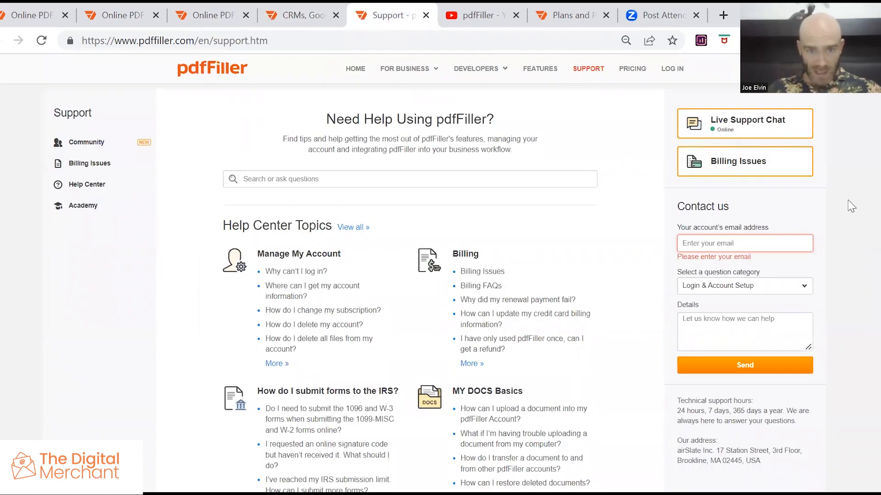
mouse_move(632, 351)
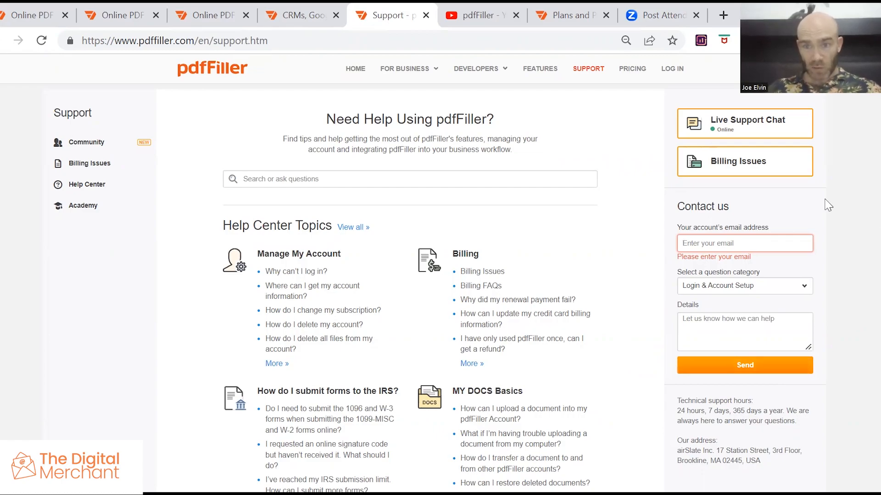
left_click(479, 15)
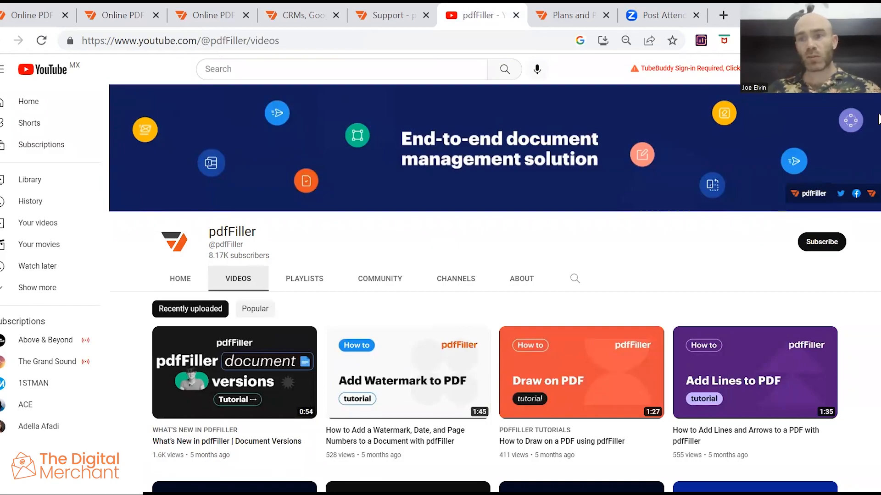
- Scroll through pdfFiller's YouTube how-to tutorial videos
scroll("down", 3)
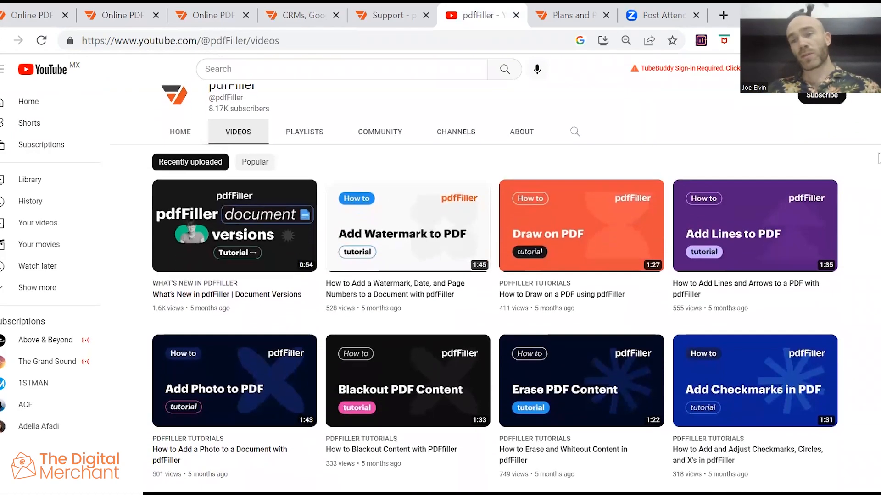
scroll("down", 3)
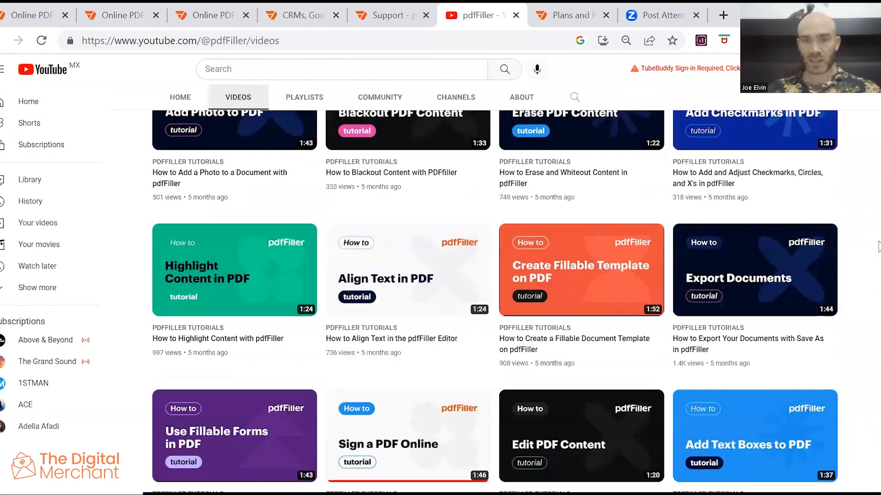
scroll("down", 3)
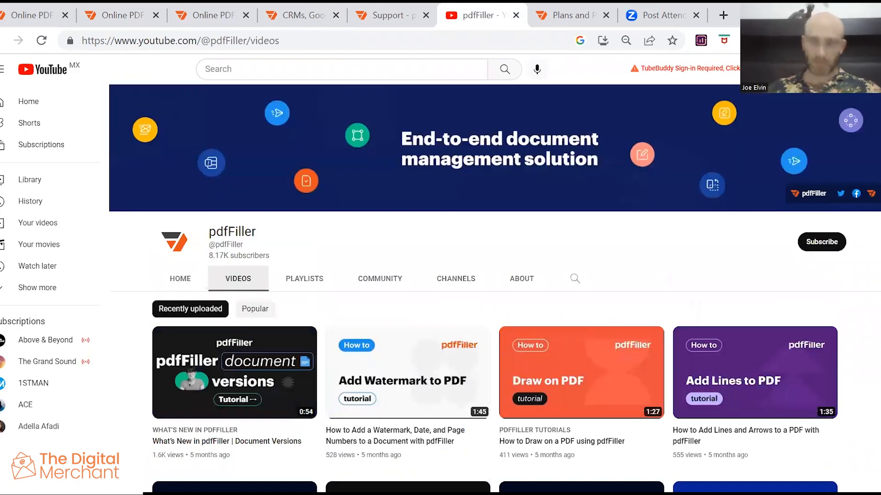
- Review the Basic, Plus and Premium plan cards and payment schedules on the pricing page
left_click(568, 15)
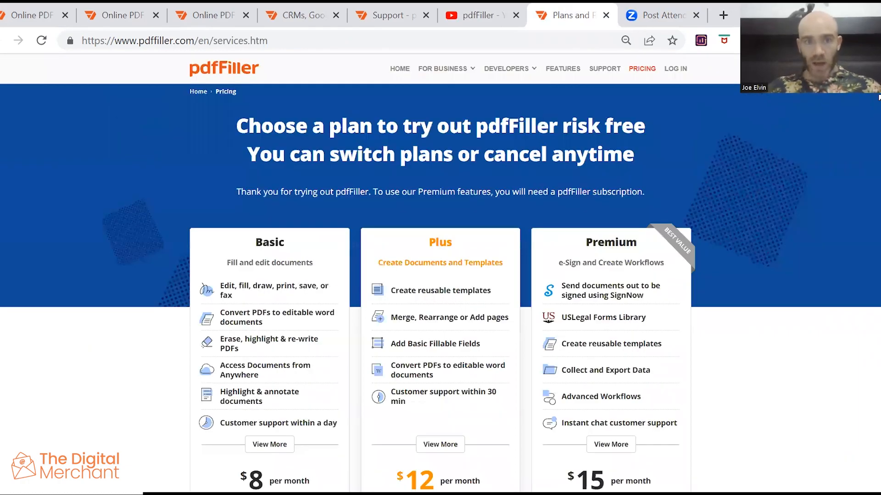
scroll("down", 3)
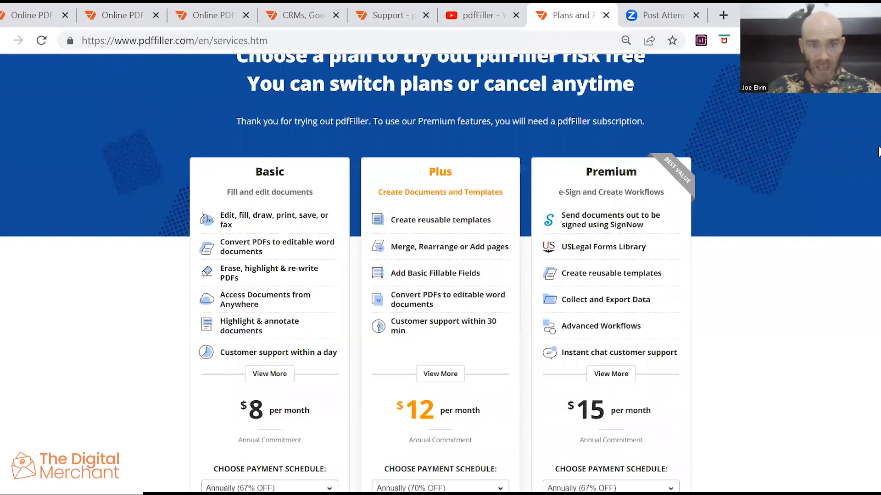
scroll("down", 3)
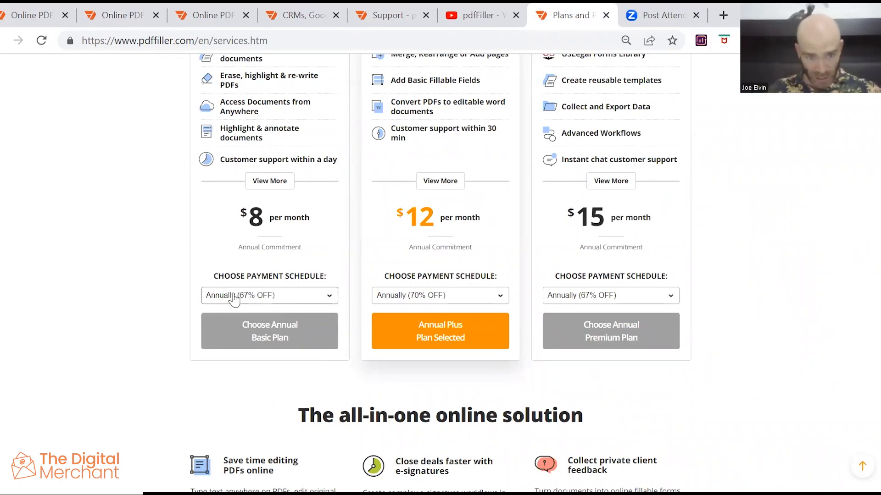
mouse_move(298, 304)
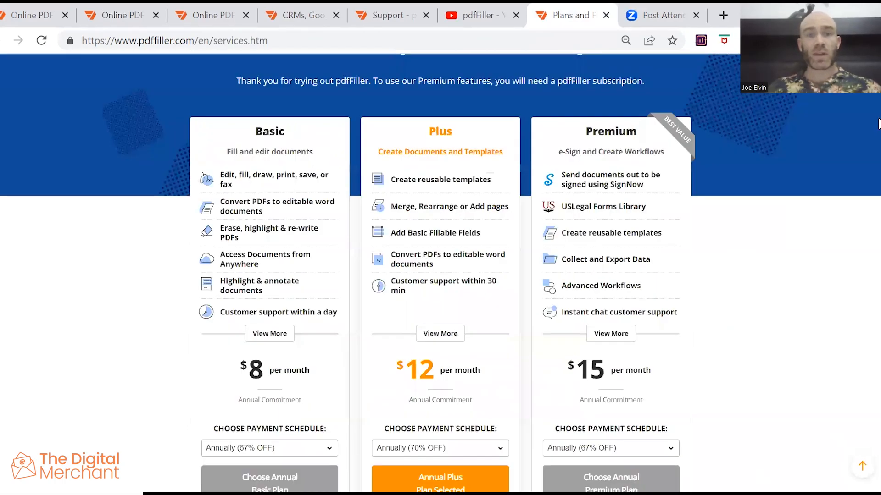
scroll("down", 3)
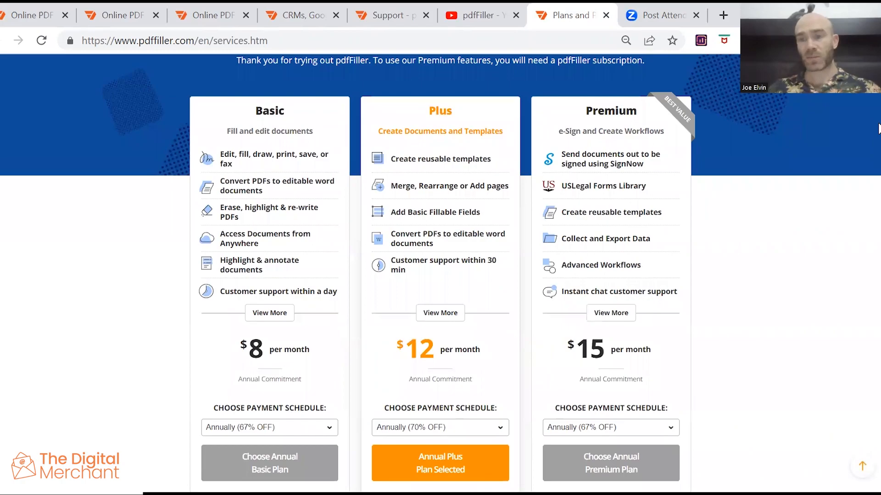
scroll("down", 3)
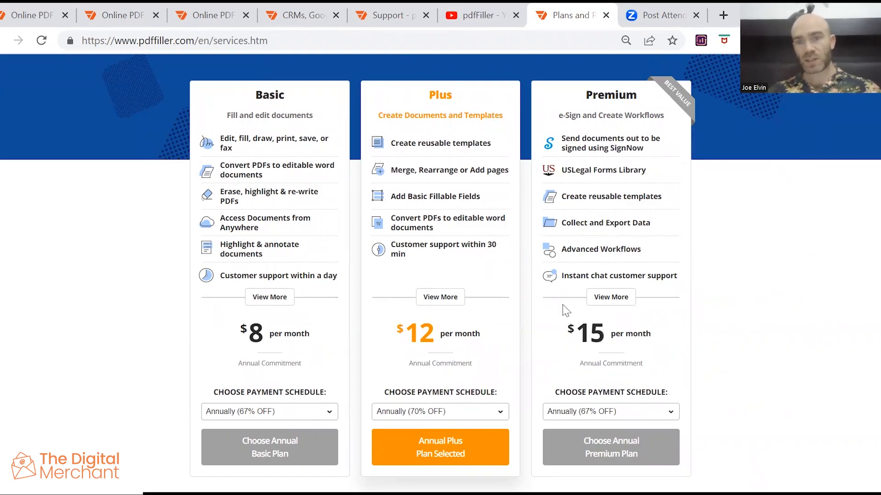
scroll("down", 3)
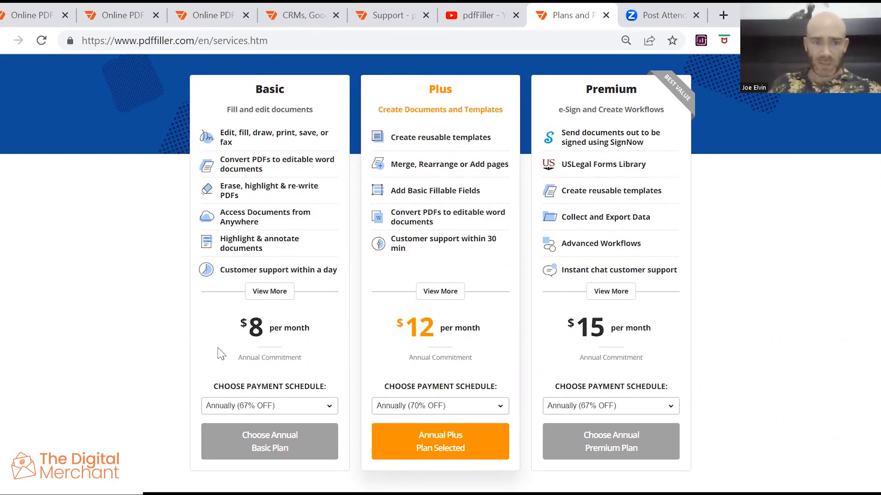
mouse_move(673, 137)
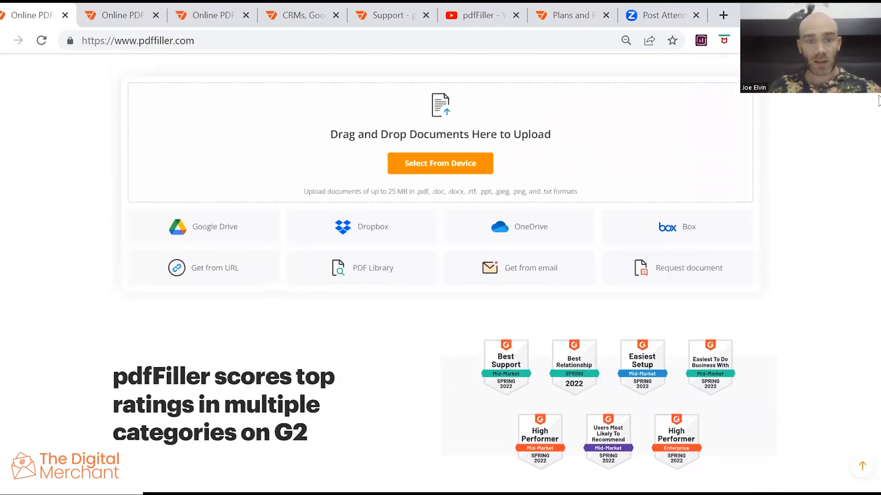
- Scroll back to the top of the pdfFiller homepage to show the upload area and G2 ratings
scroll("up", 3)
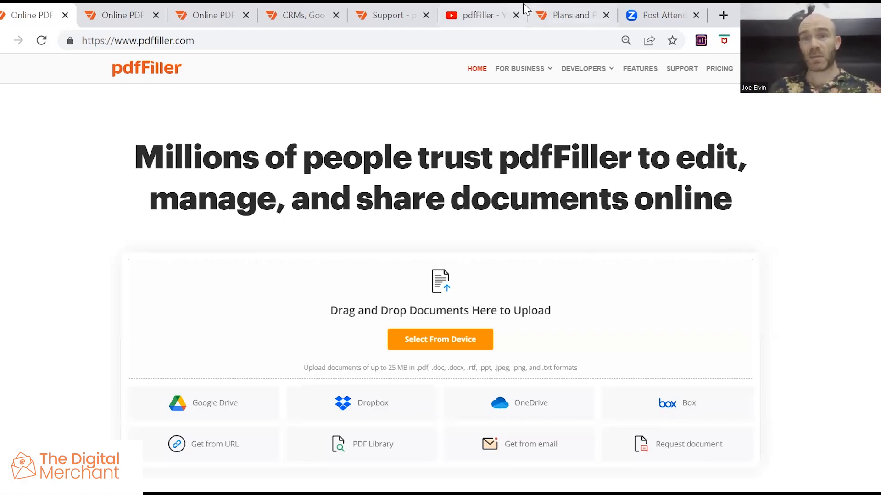
mouse_move(568, 15)
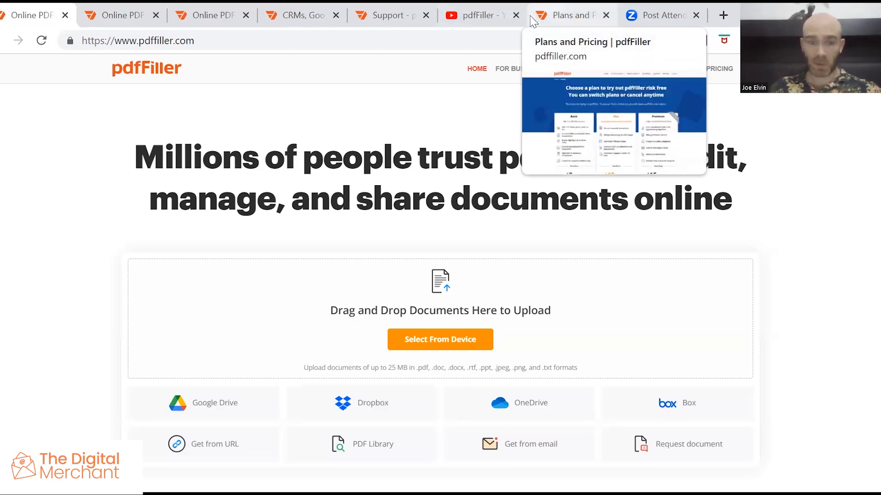